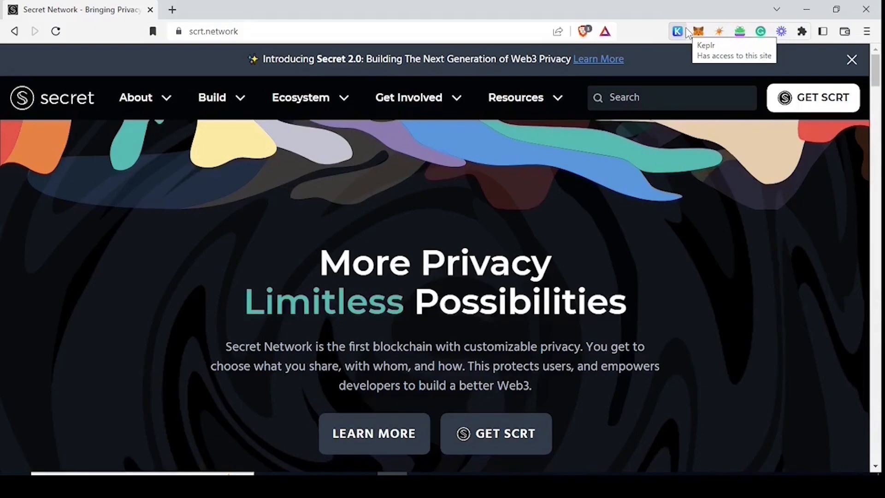
mouse_move(678, 32)
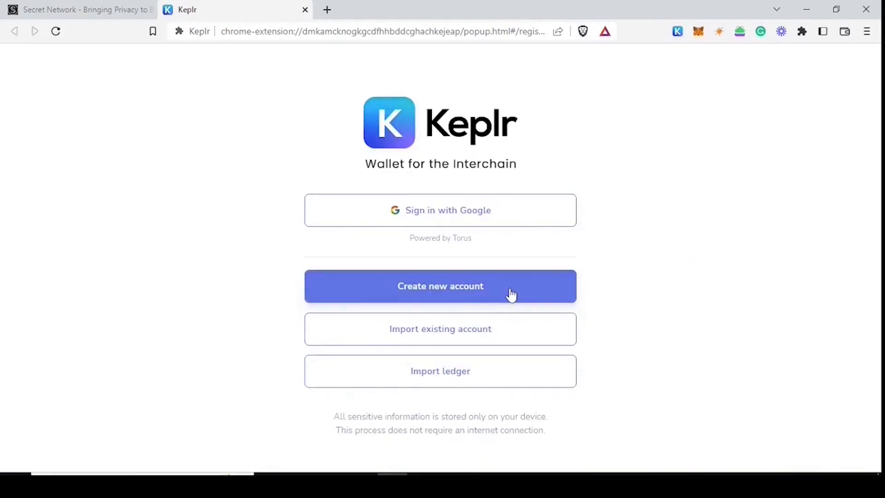
Start creating a new Keplr wallet account from the extension icon
click(79, 10)
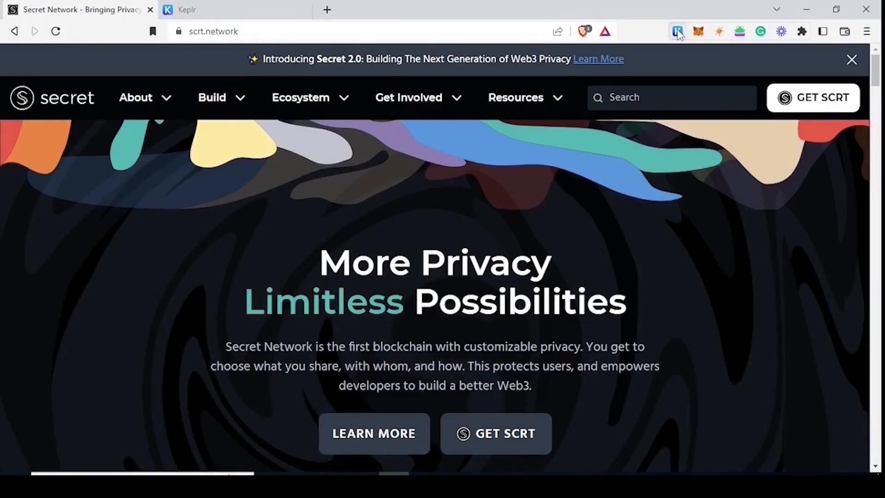
Copy the new wallet's receiving address, then switch back to the SCRTmedia account
click(678, 32)
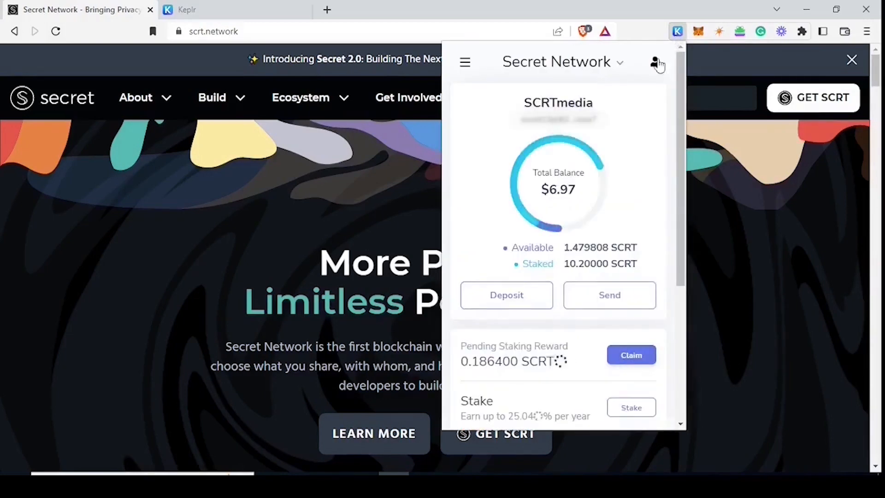
click(653, 62)
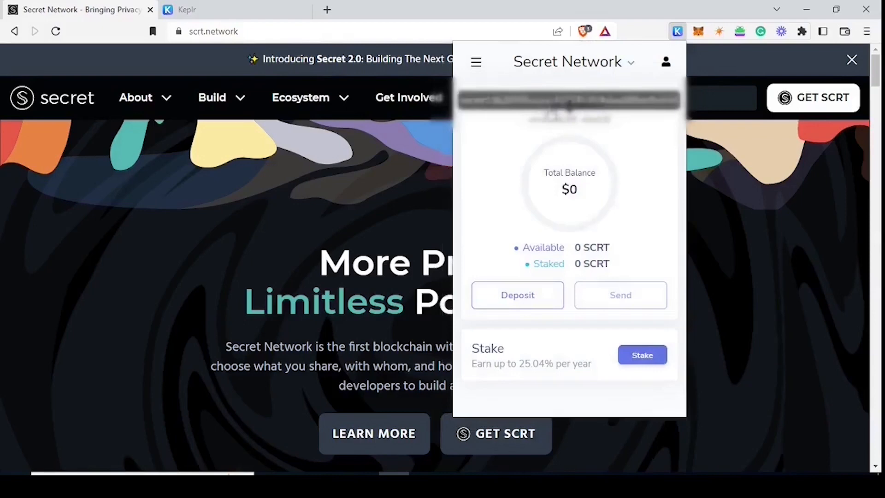
click(567, 102)
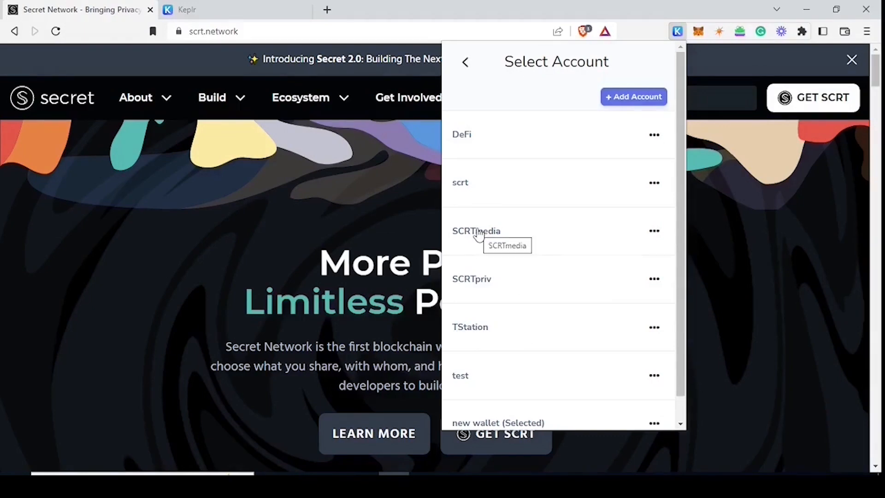
click(476, 230)
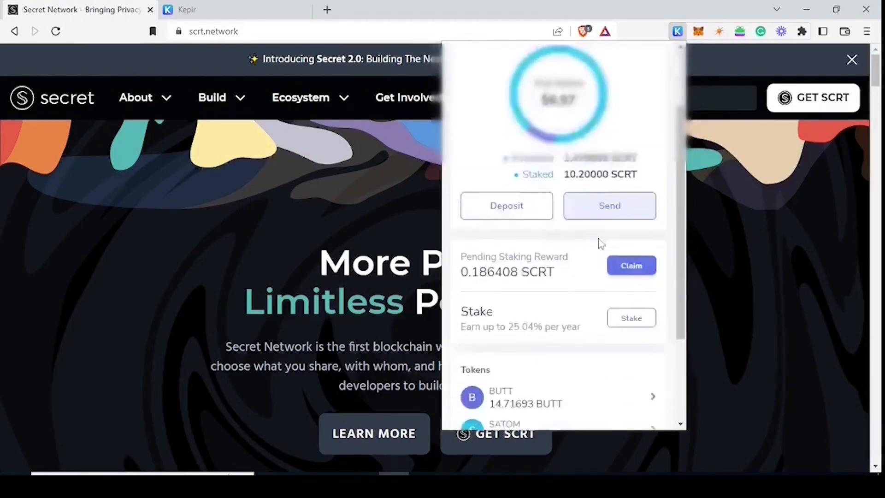
Send 1.1 SSCRT to the new wallet's address and approve the transaction
scroll(down, 3)
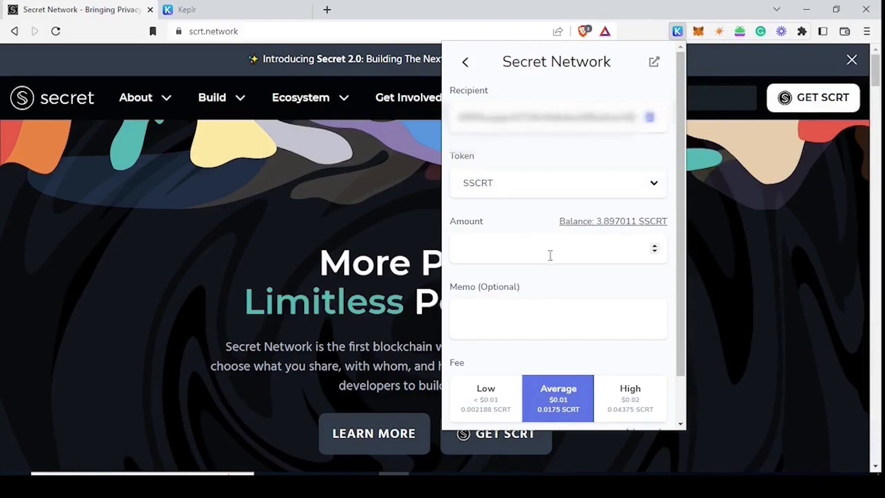
click(550, 248)
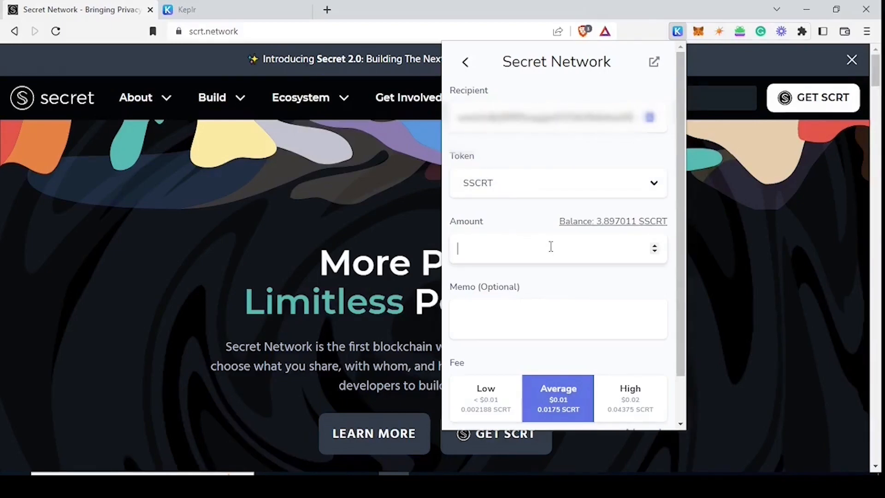
text(1.1)
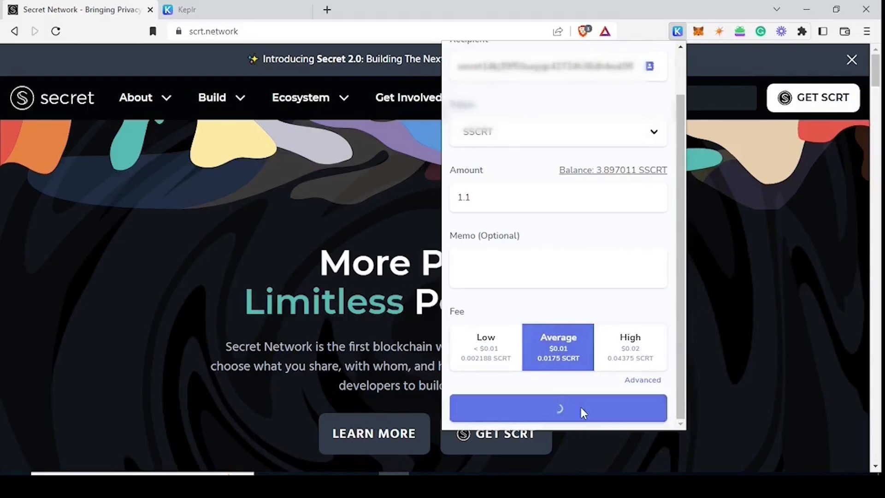
click(558, 408)
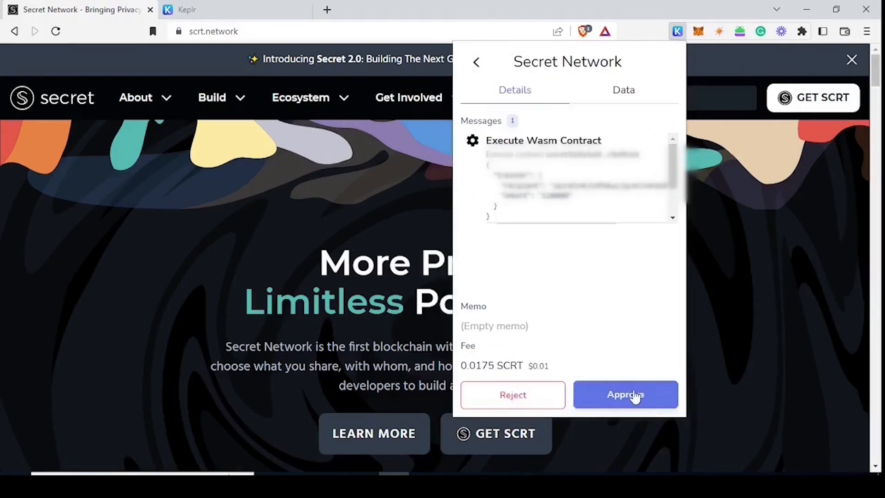
click(625, 393)
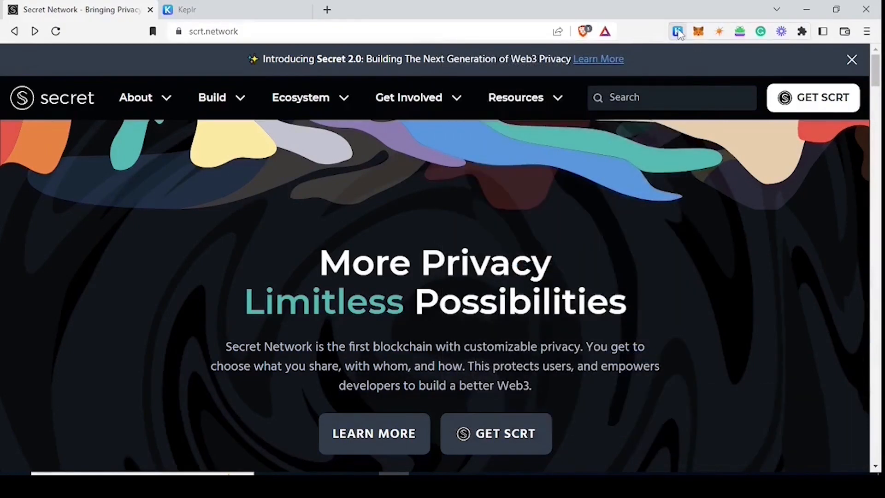
mouse_move(677, 32)
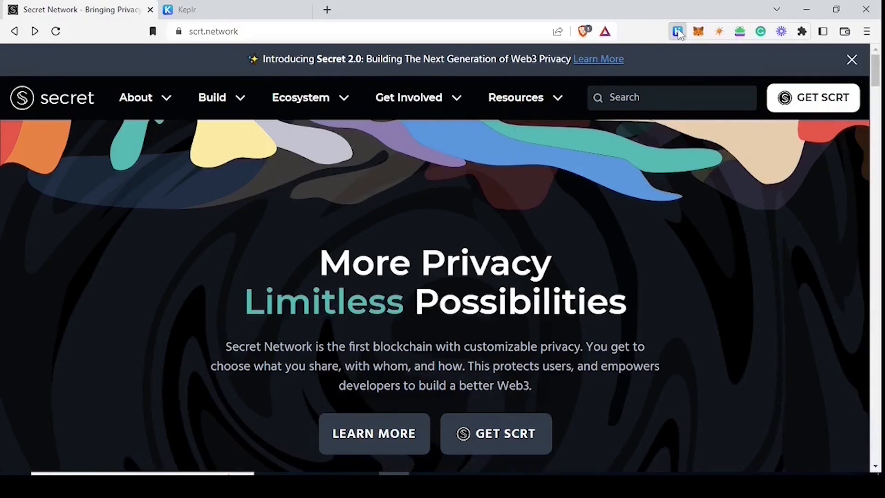
Switch the Keplr panel to the new wallet account, showing a 0 SCRT balance
click(677, 32)
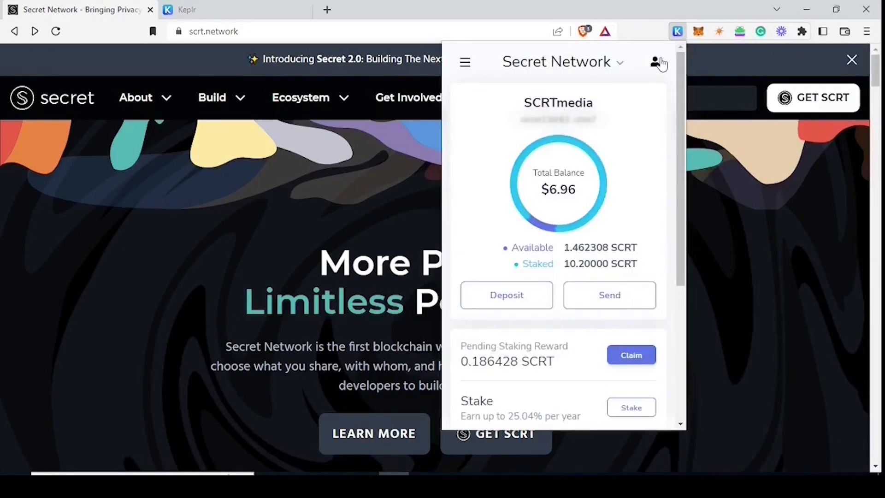
click(655, 62)
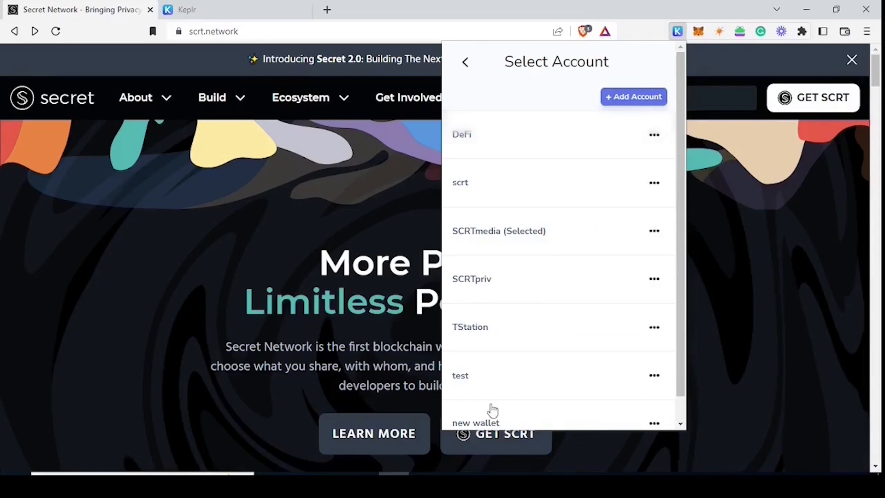
click(475, 422)
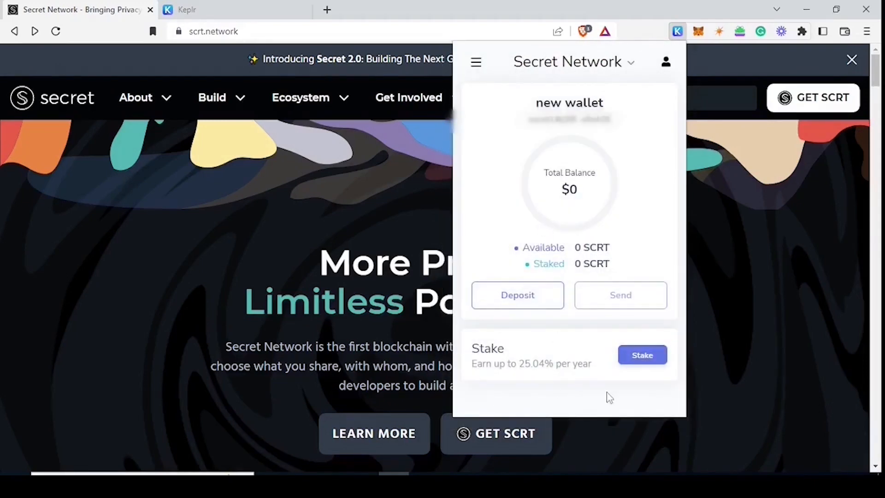
mouse_move(495, 189)
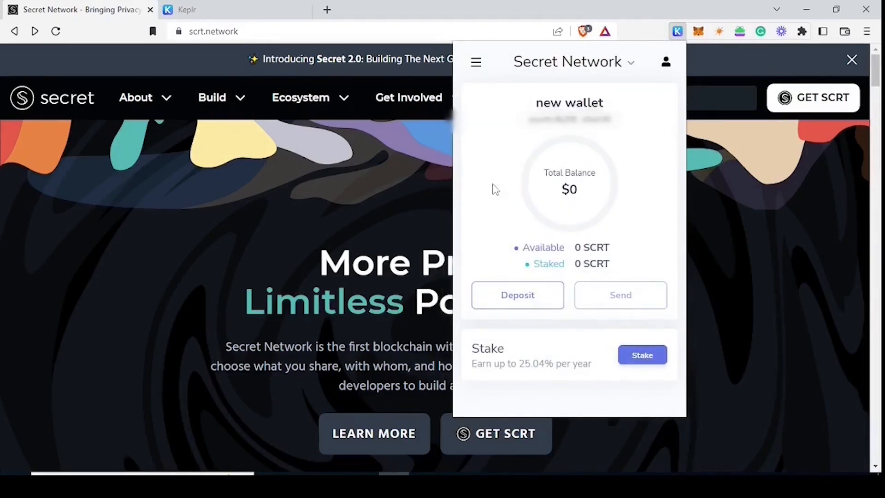
mouse_move(575, 355)
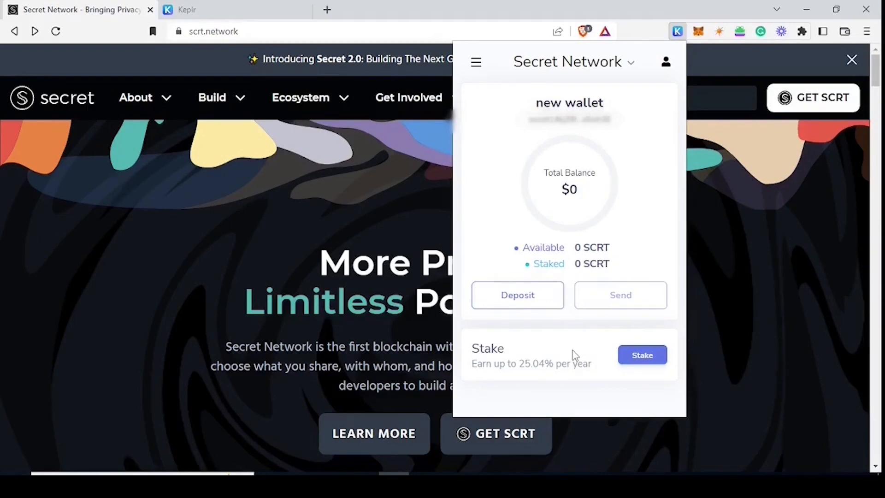
mouse_move(499, 382)
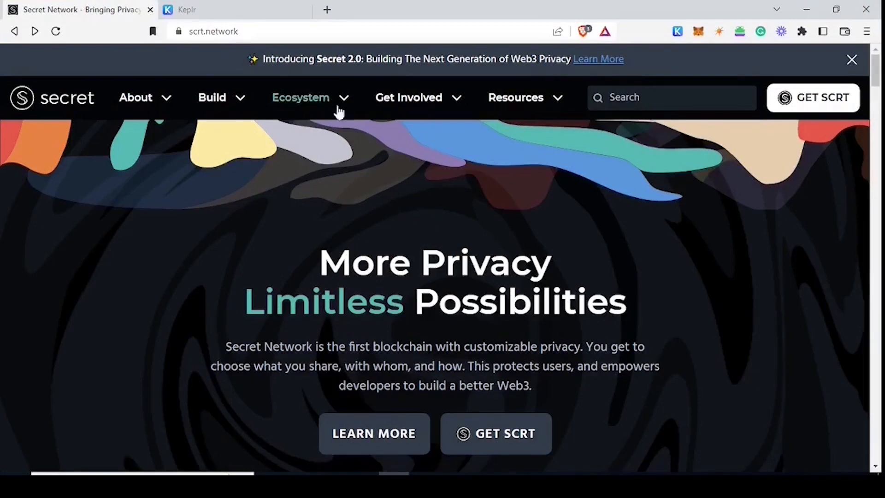
Find wrap.scrt.network by searching 'wrap' in the Secret DApps list under Ecosystem
click(301, 97)
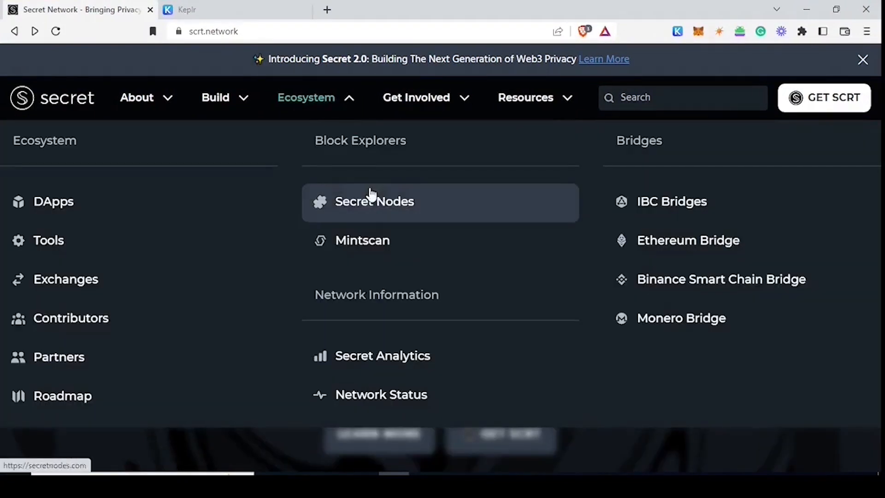
click(54, 202)
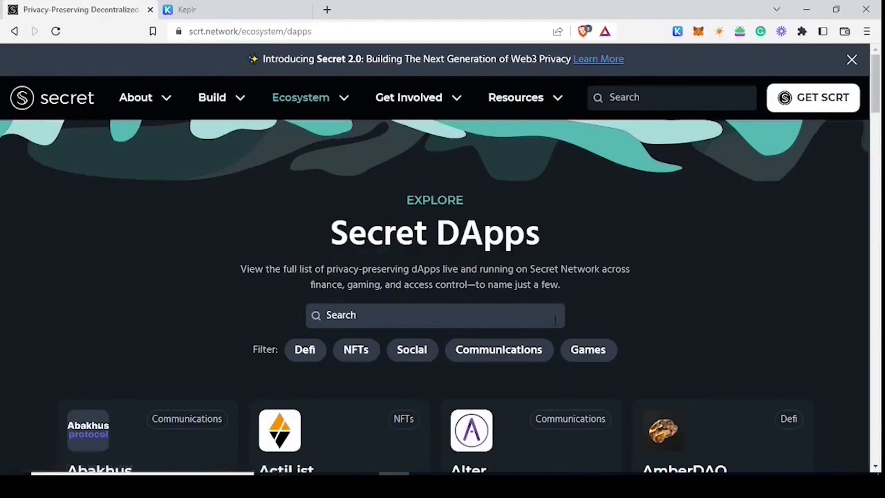
text(wra)
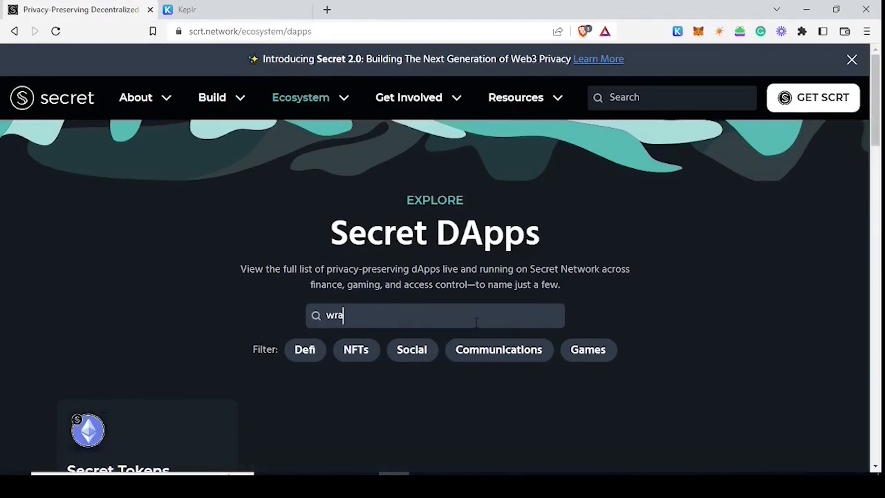
text(p)
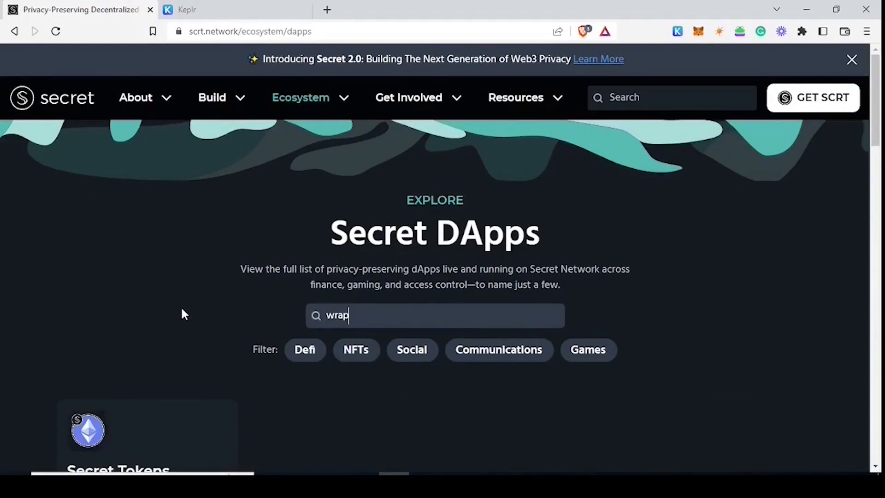
scroll(down, 3)
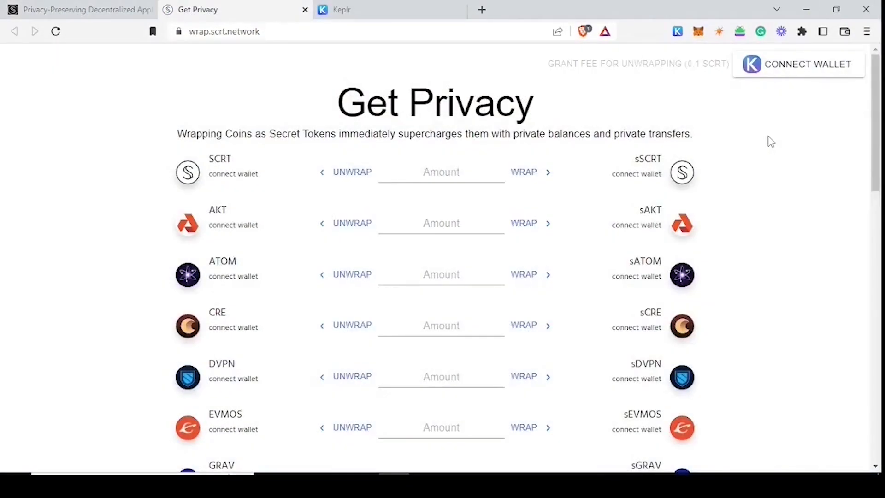
Connect the new wallet to wrap.scrt.network and approve, receiving the 0.1 SCRT fee grant
click(806, 64)
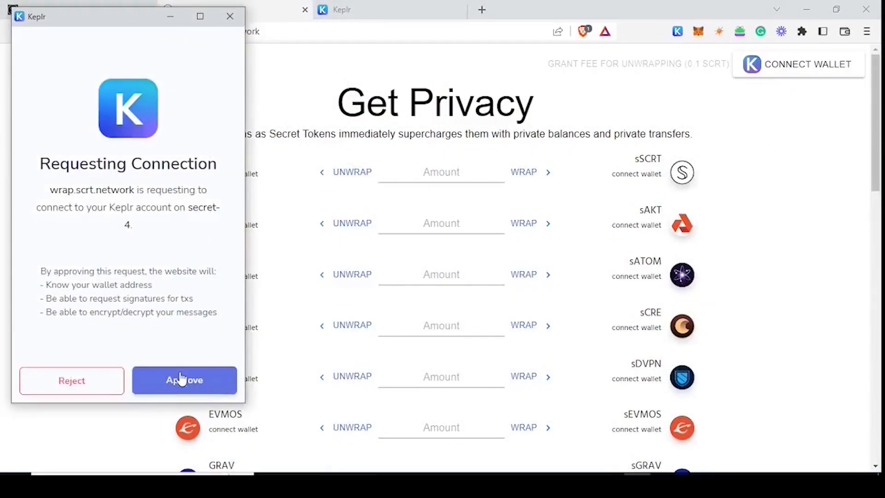
click(184, 380)
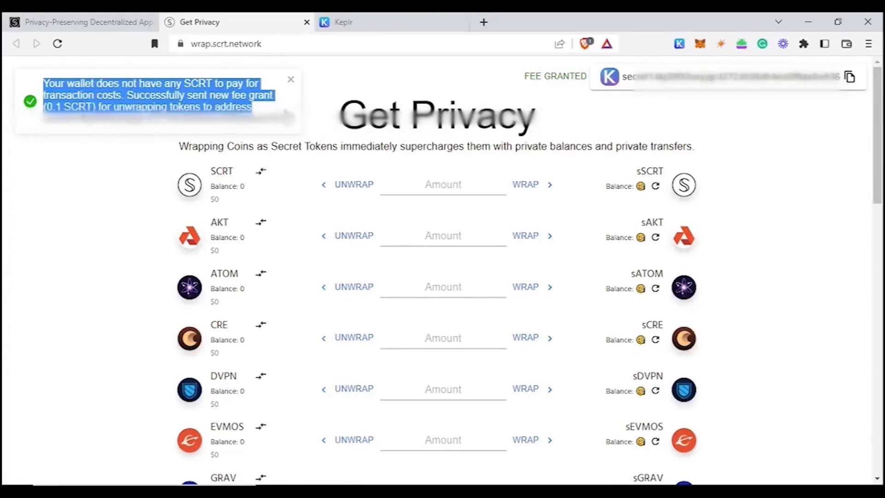
Unwrap an amount of 1 in the SCRT row so the SCRT balance reads 1
click(444, 185)
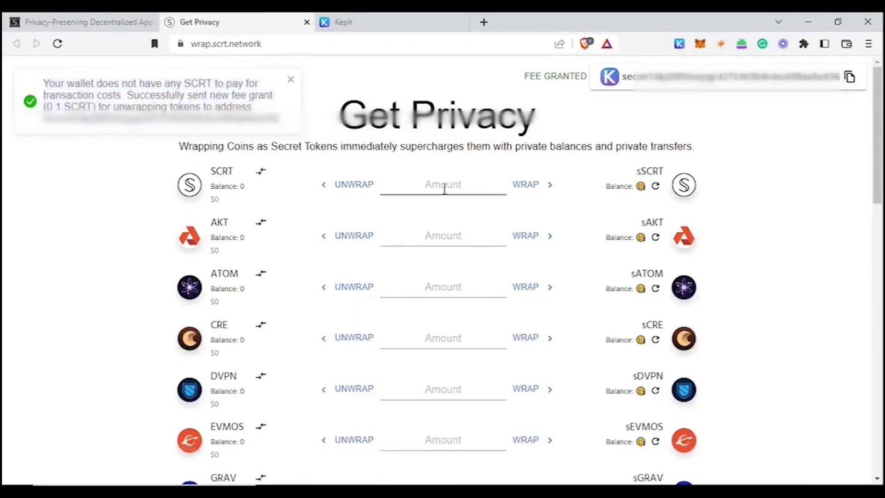
click(443, 185)
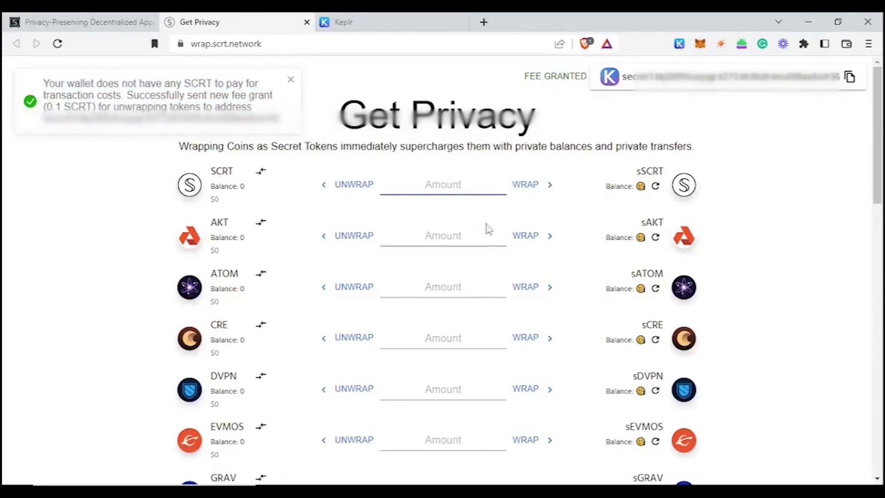
click(443, 184)
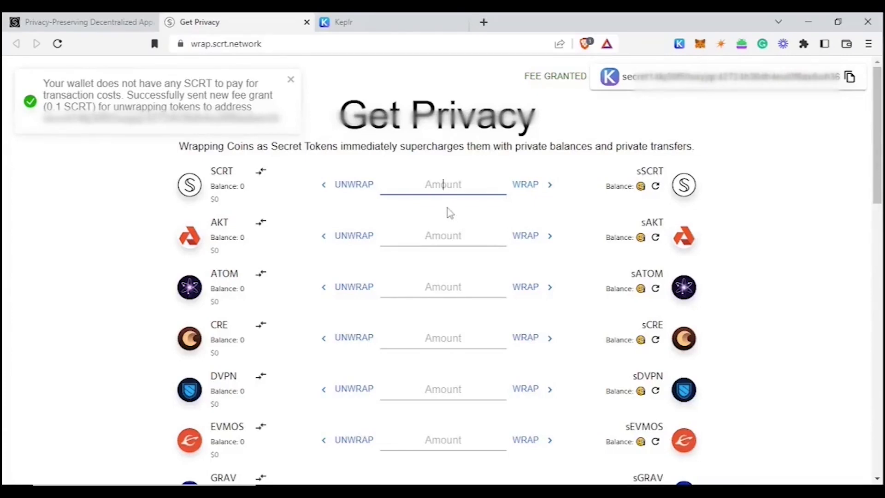
text(1)
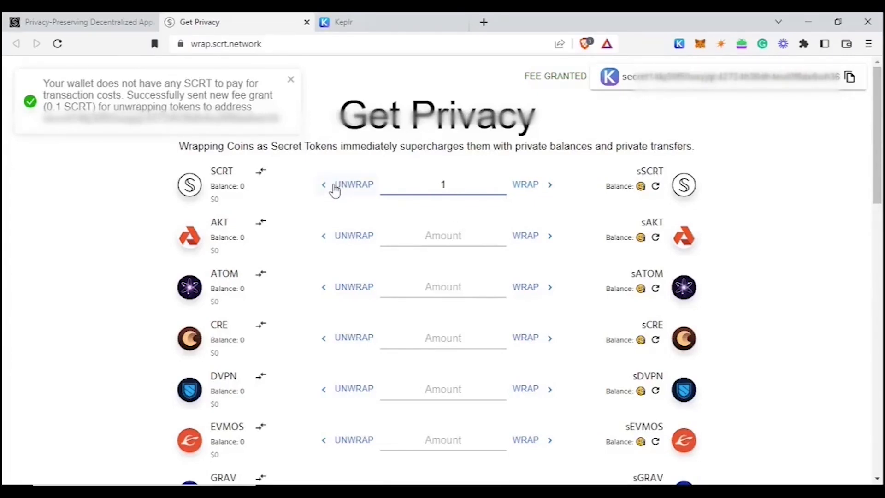
click(354, 185)
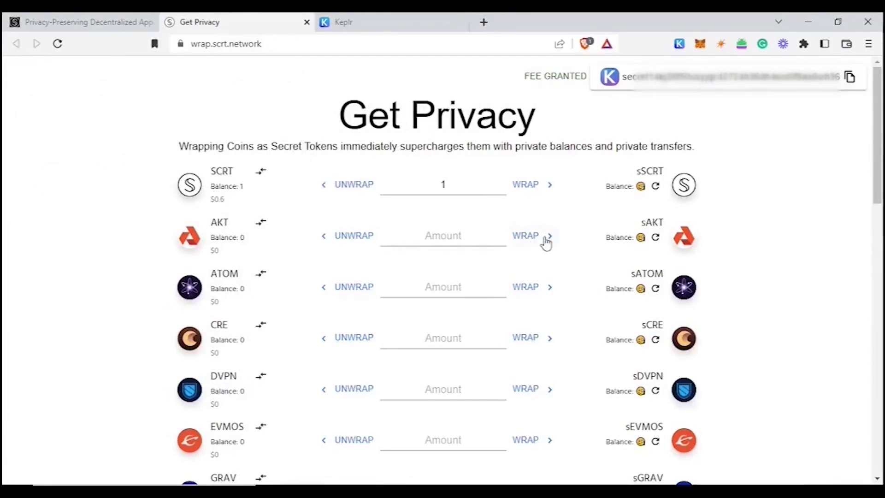
mouse_move(593, 215)
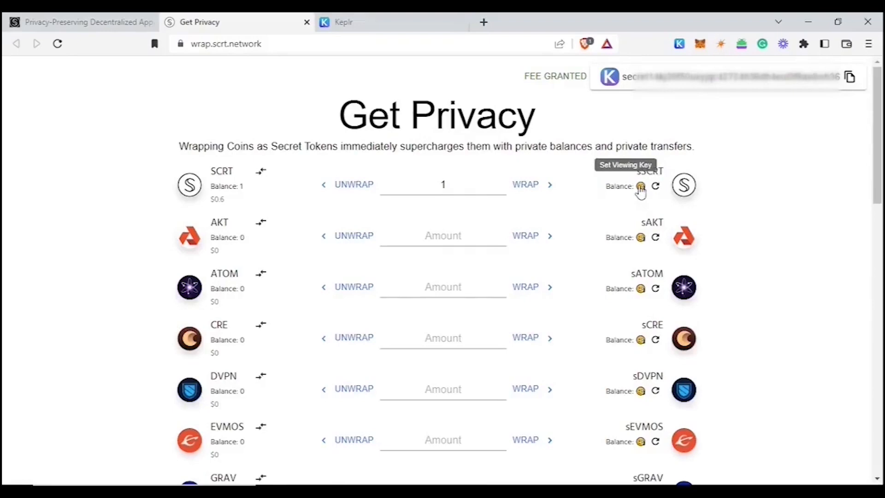
Set the sSCRT viewing key via Keplr's Add Token window, revealing 0.1 sSCRT and 0.9825 SCRT
click(641, 186)
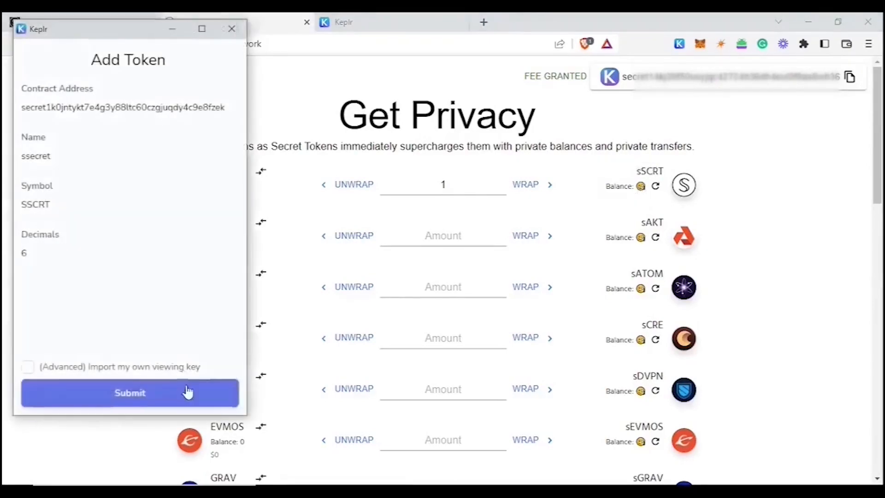
click(129, 392)
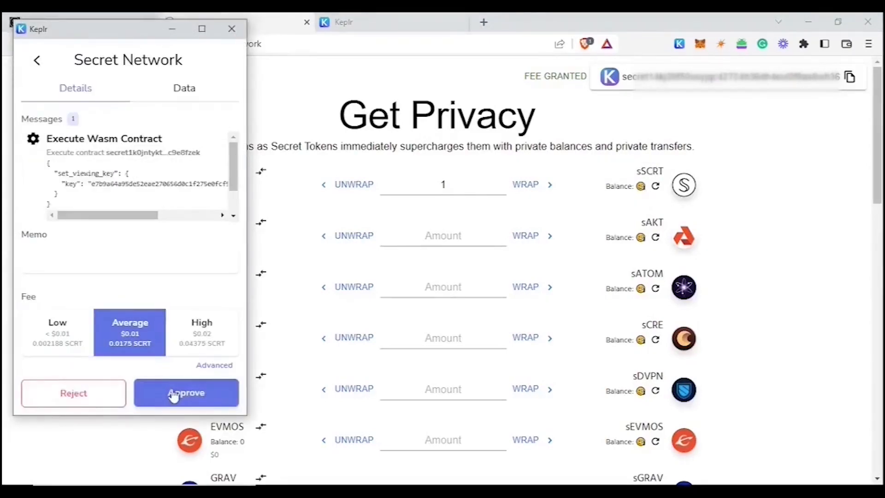
click(185, 393)
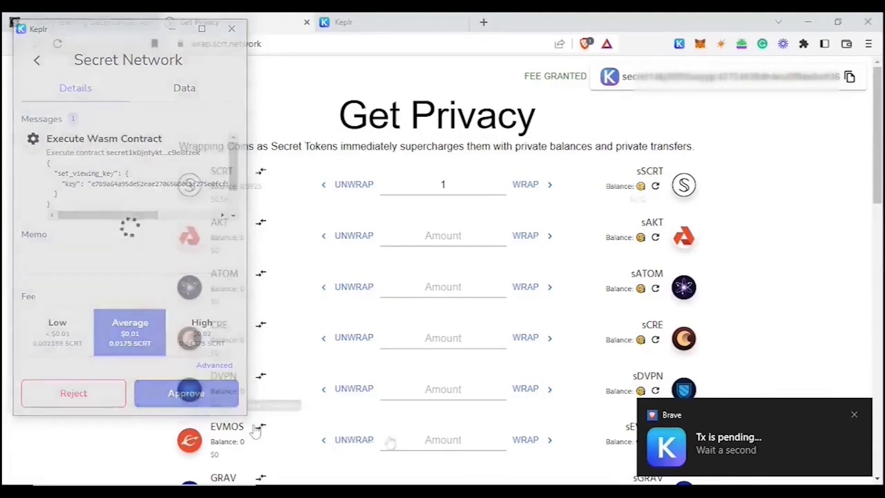
click(185, 393)
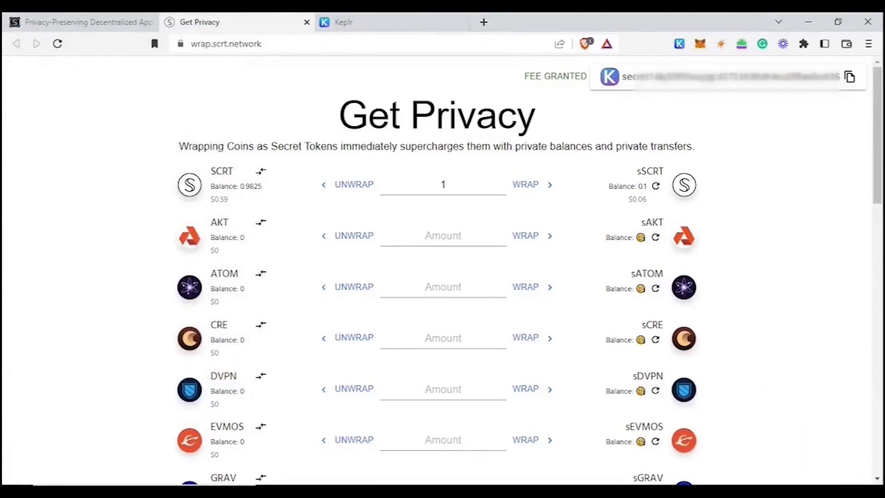